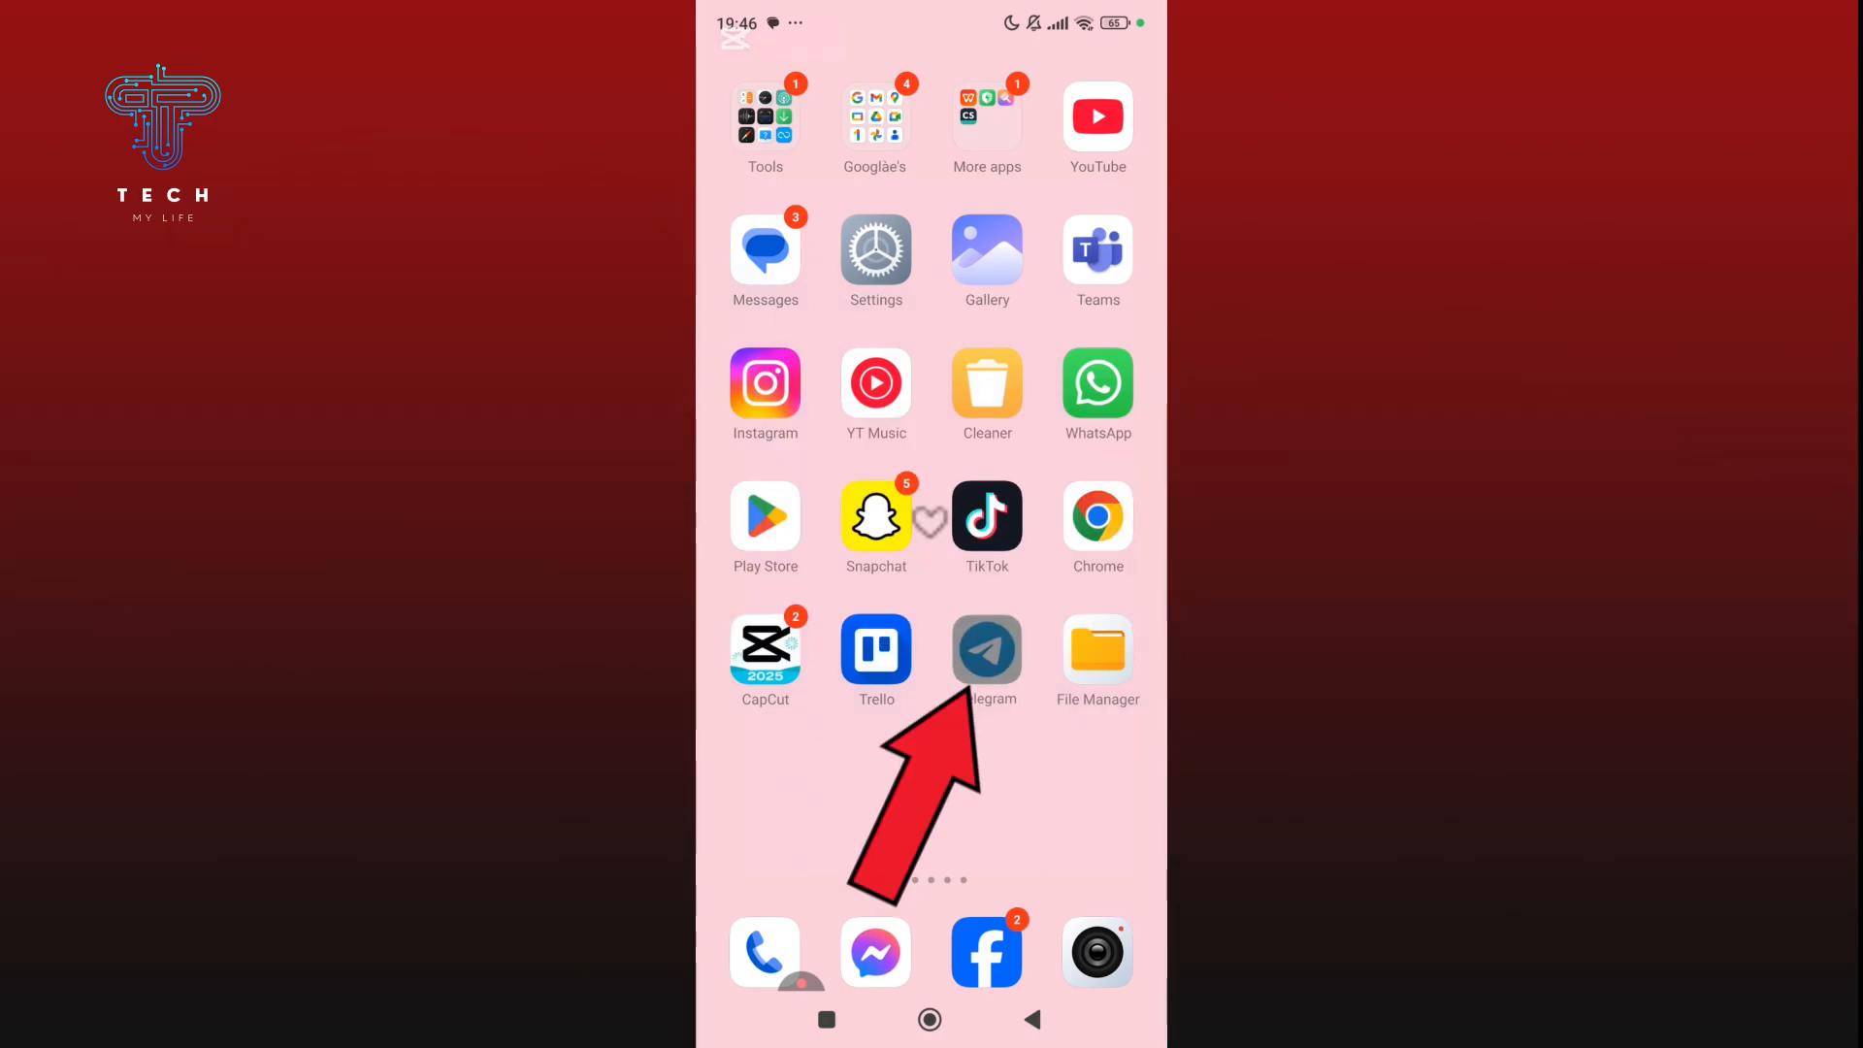
# Launch Telegram from the home screen to reach the chat list.
pyautogui.click(986, 648)
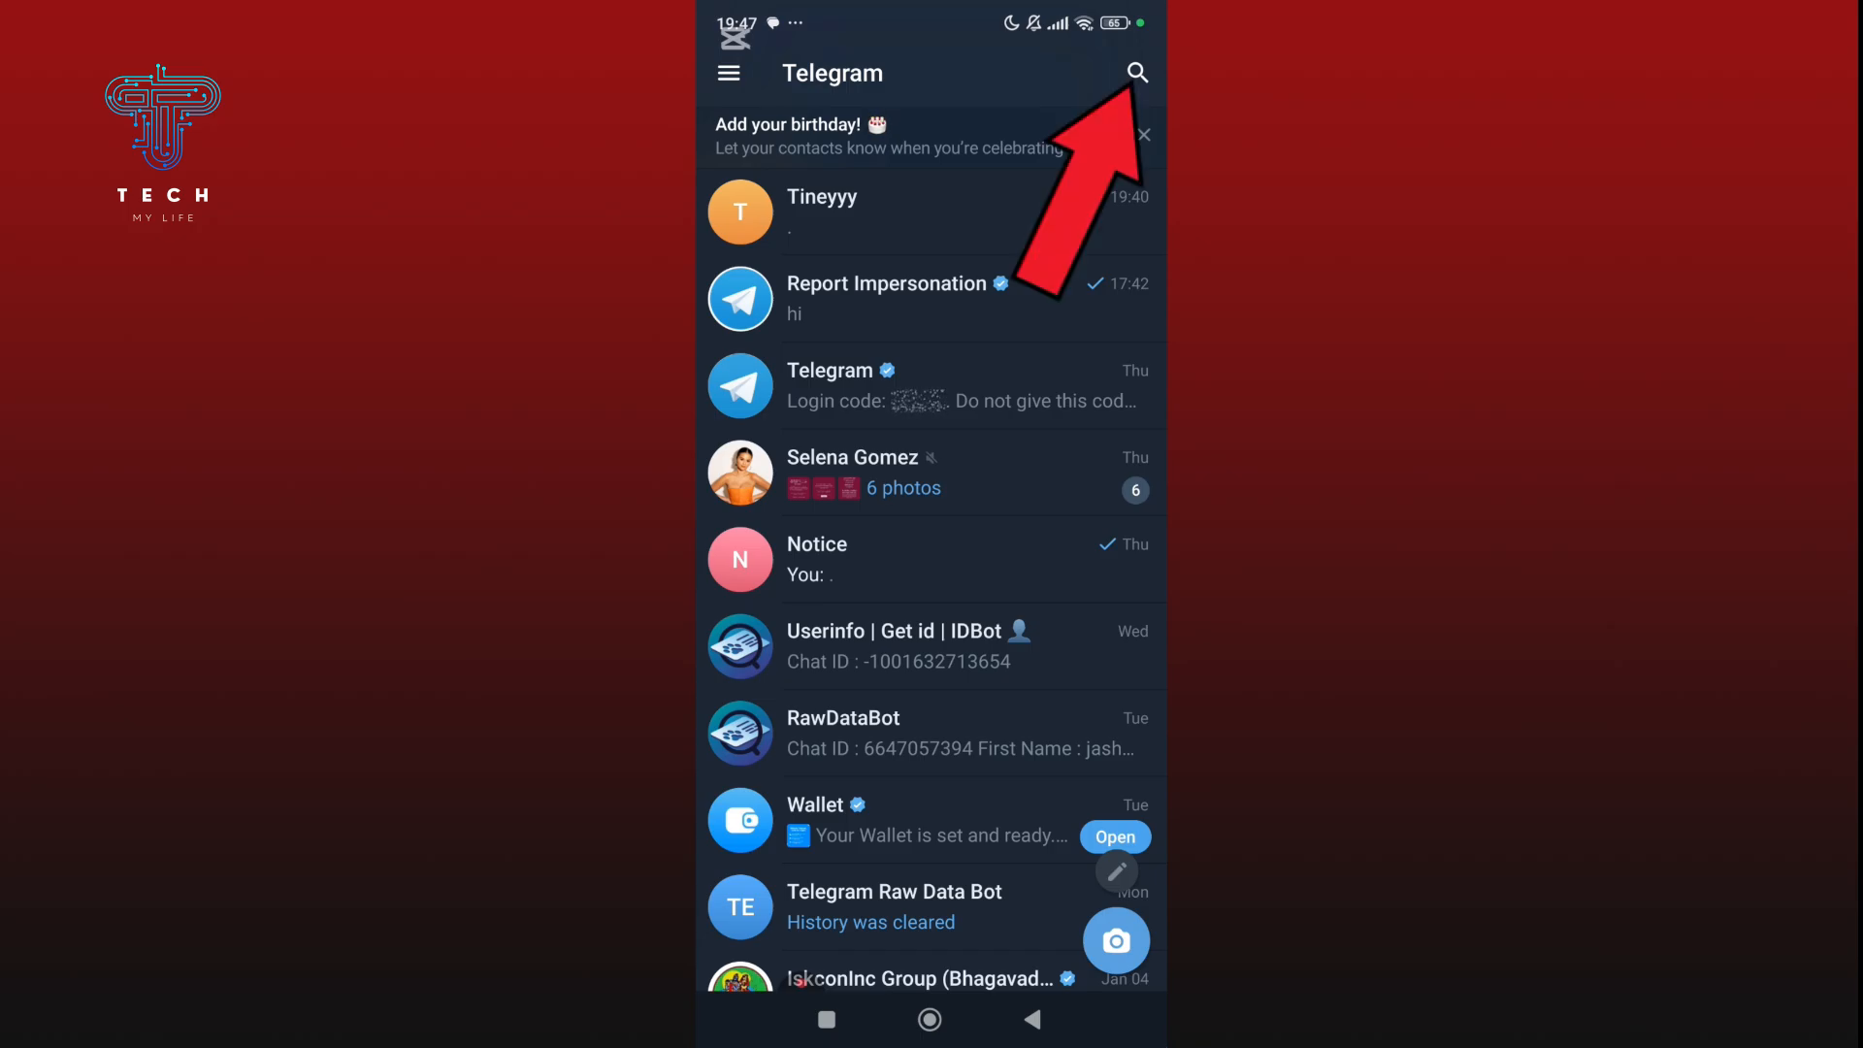
# Search 'notoscam' and open the verified Report Impersonation chat.
pyautogui.click(1136, 72)
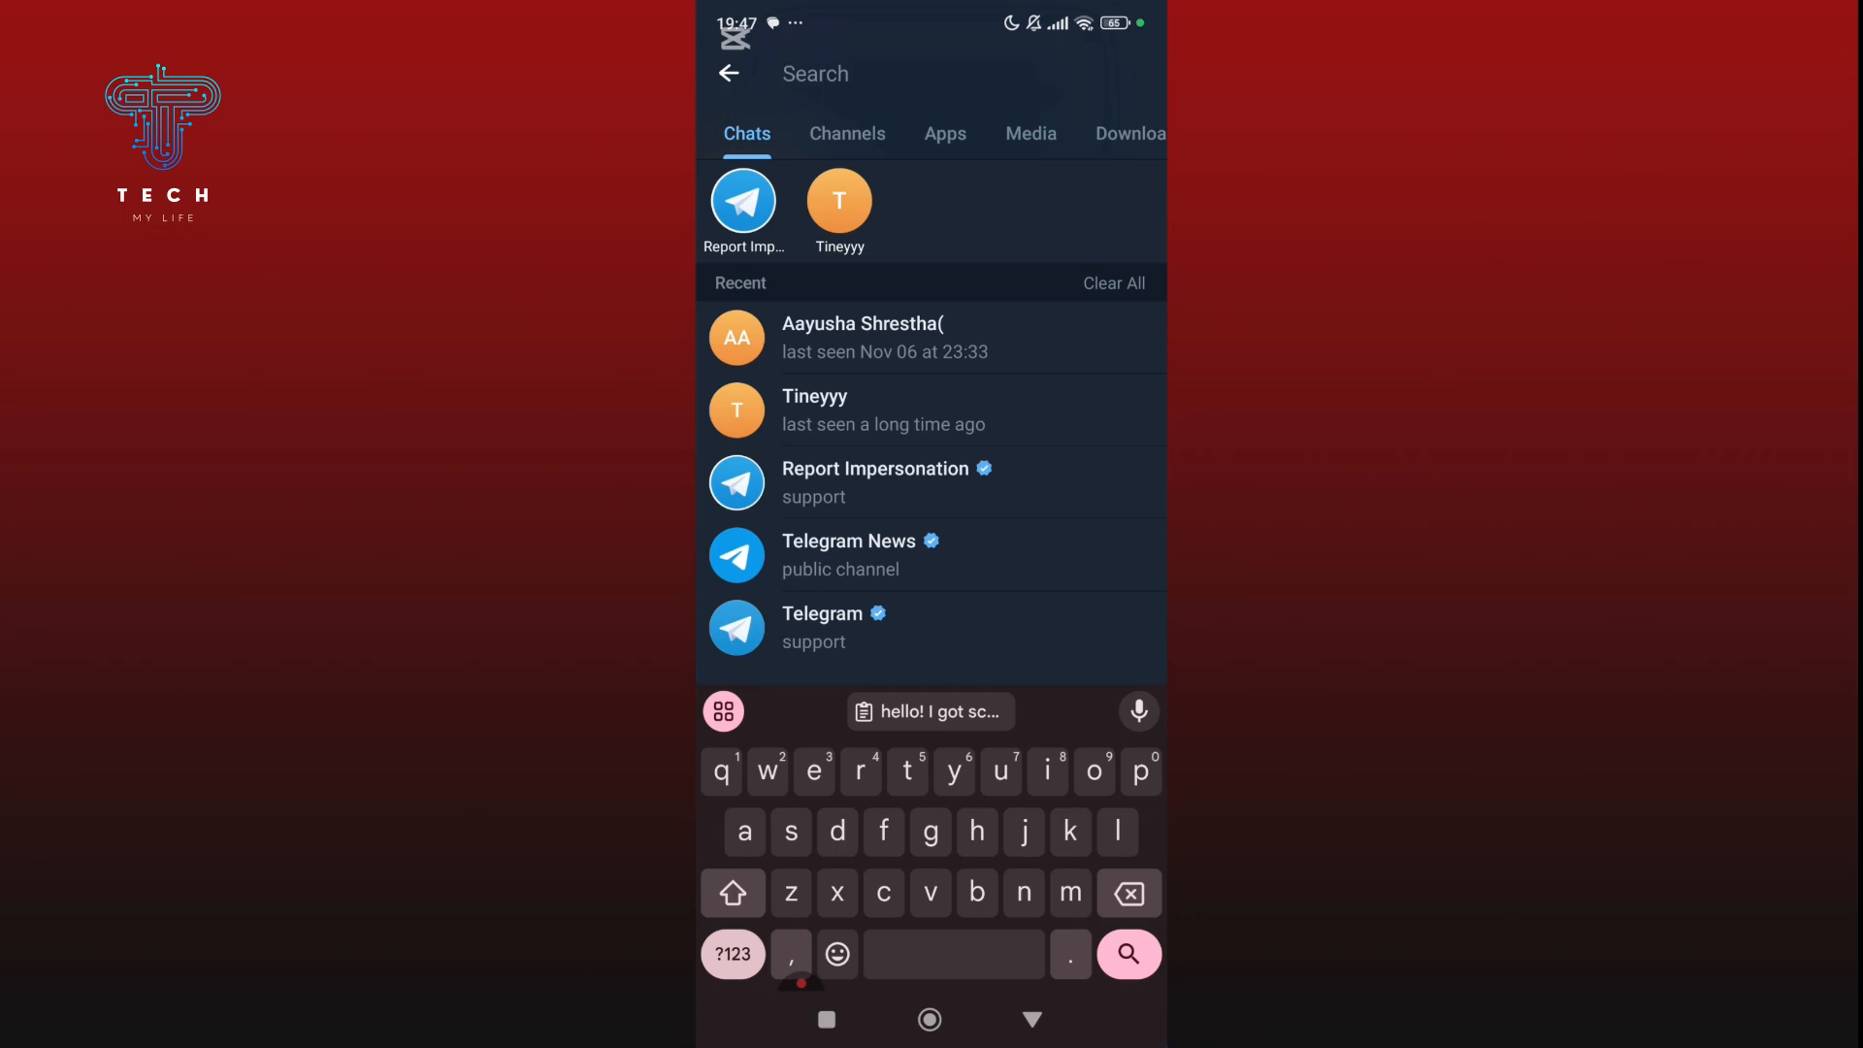
pyautogui.write('notoscam')
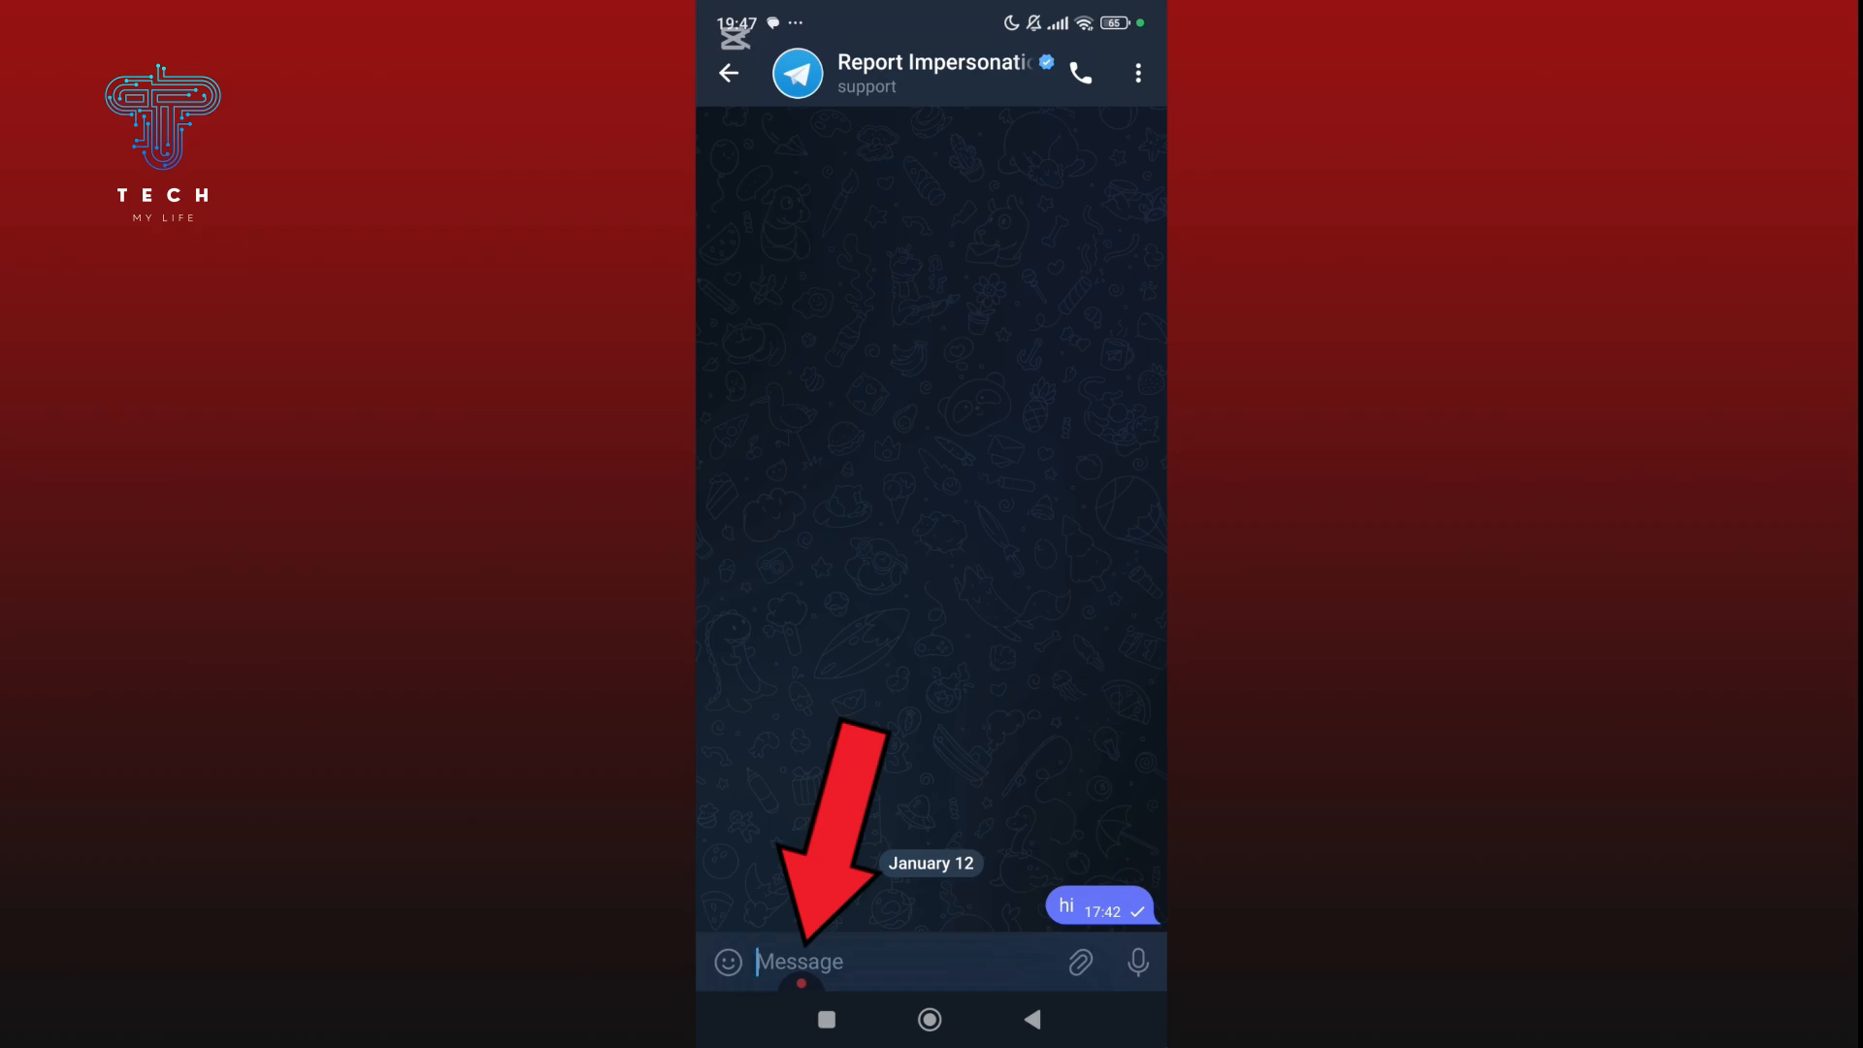
pyautogui.click(797, 961)
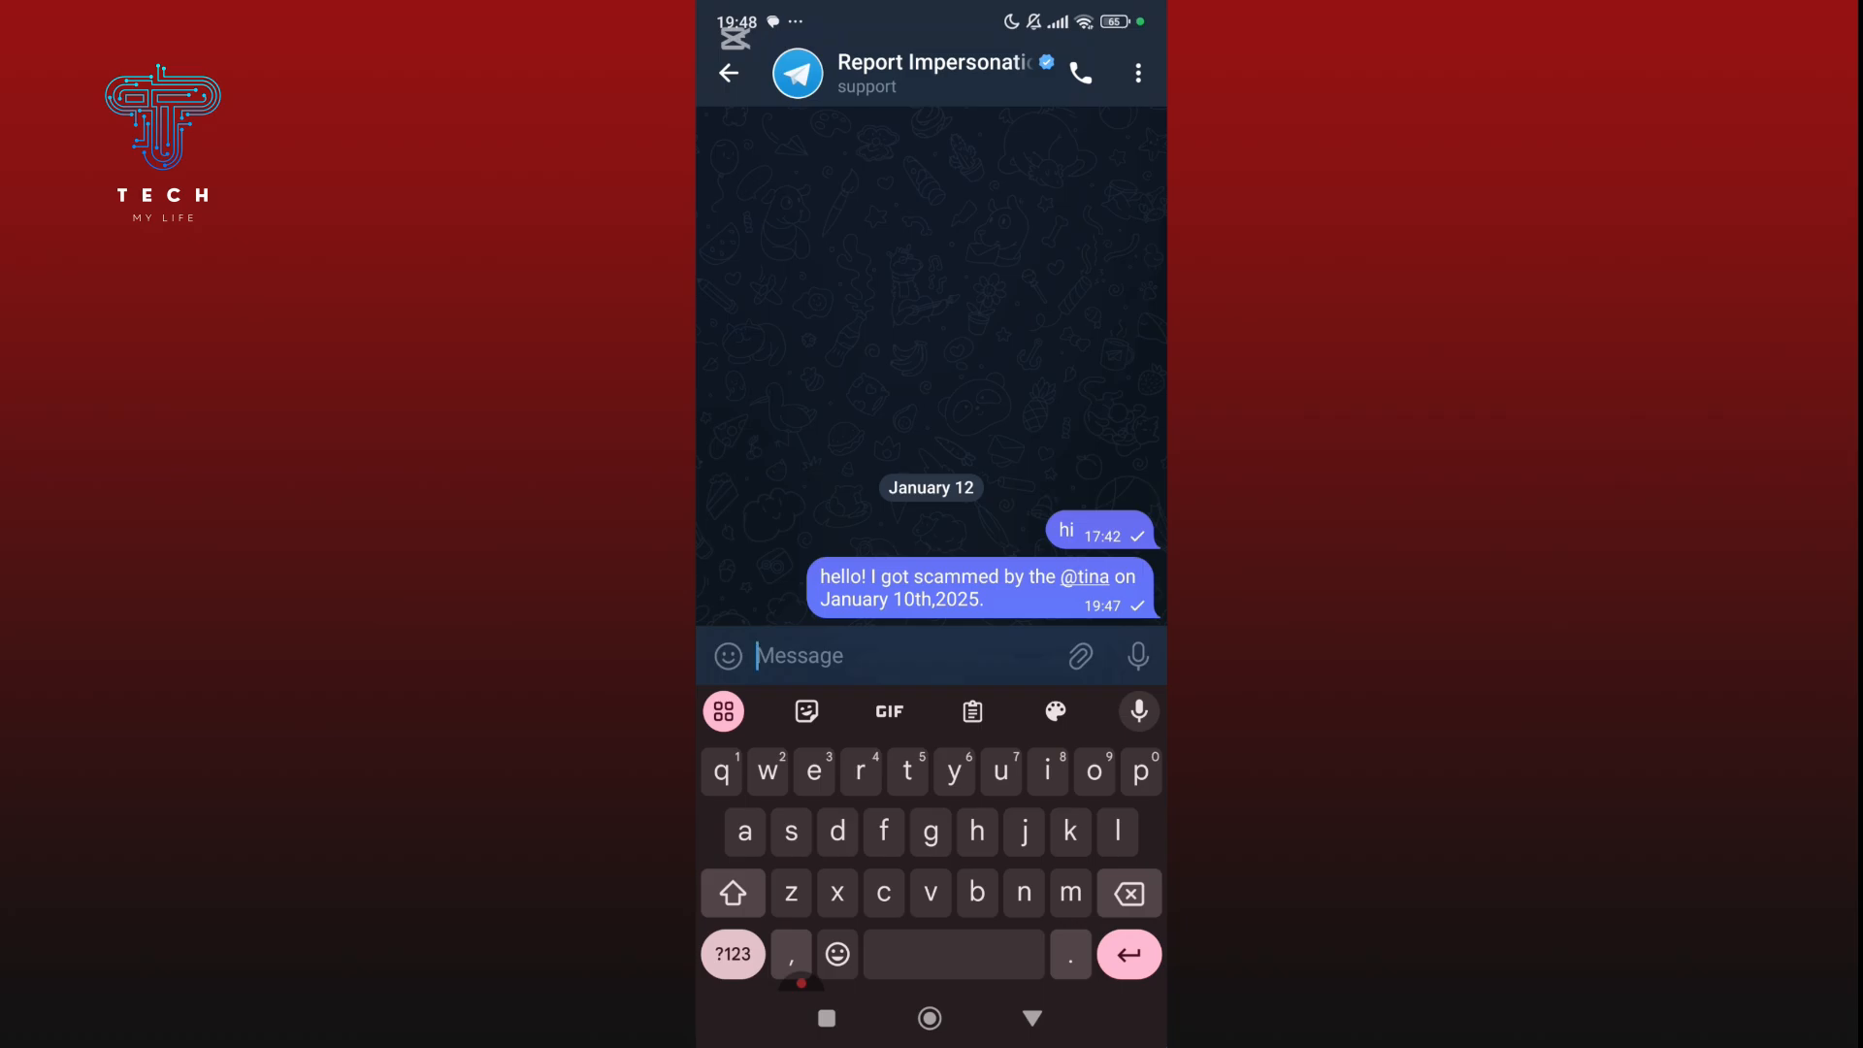
pyautogui.click(728, 72)
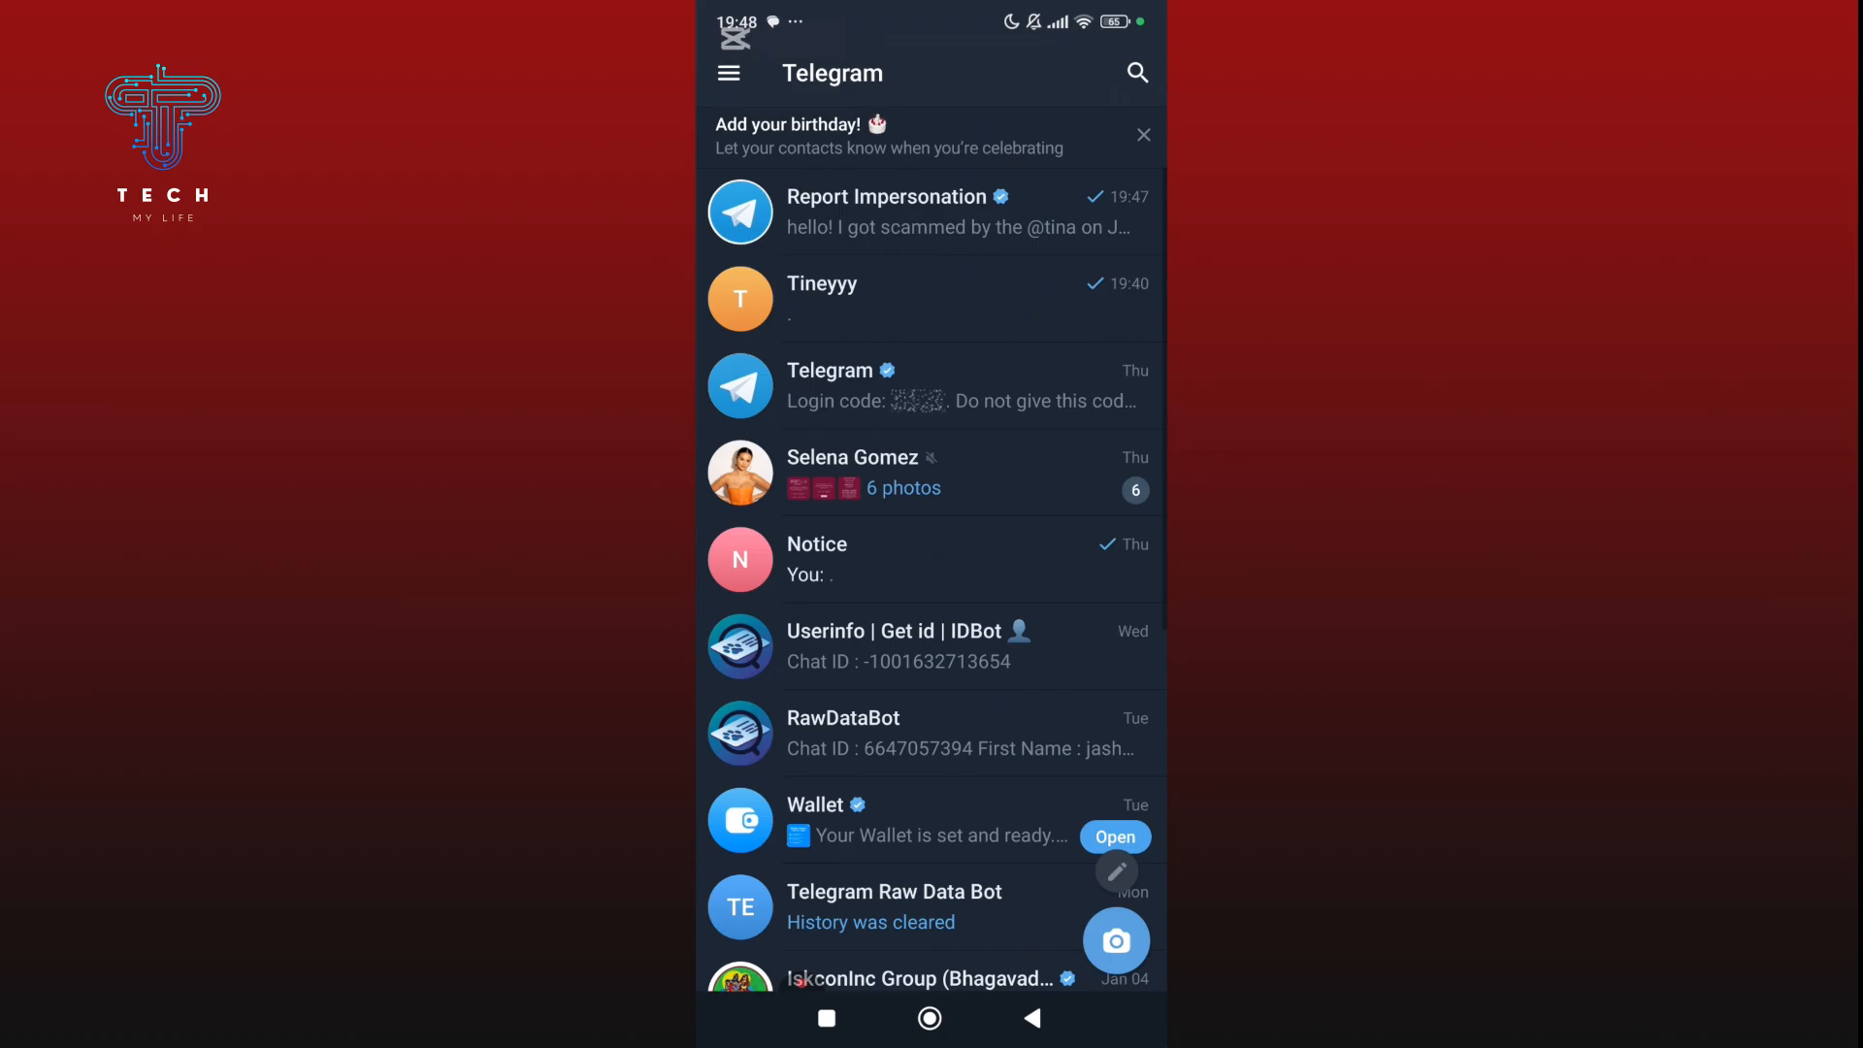
pyautogui.click(930, 299)
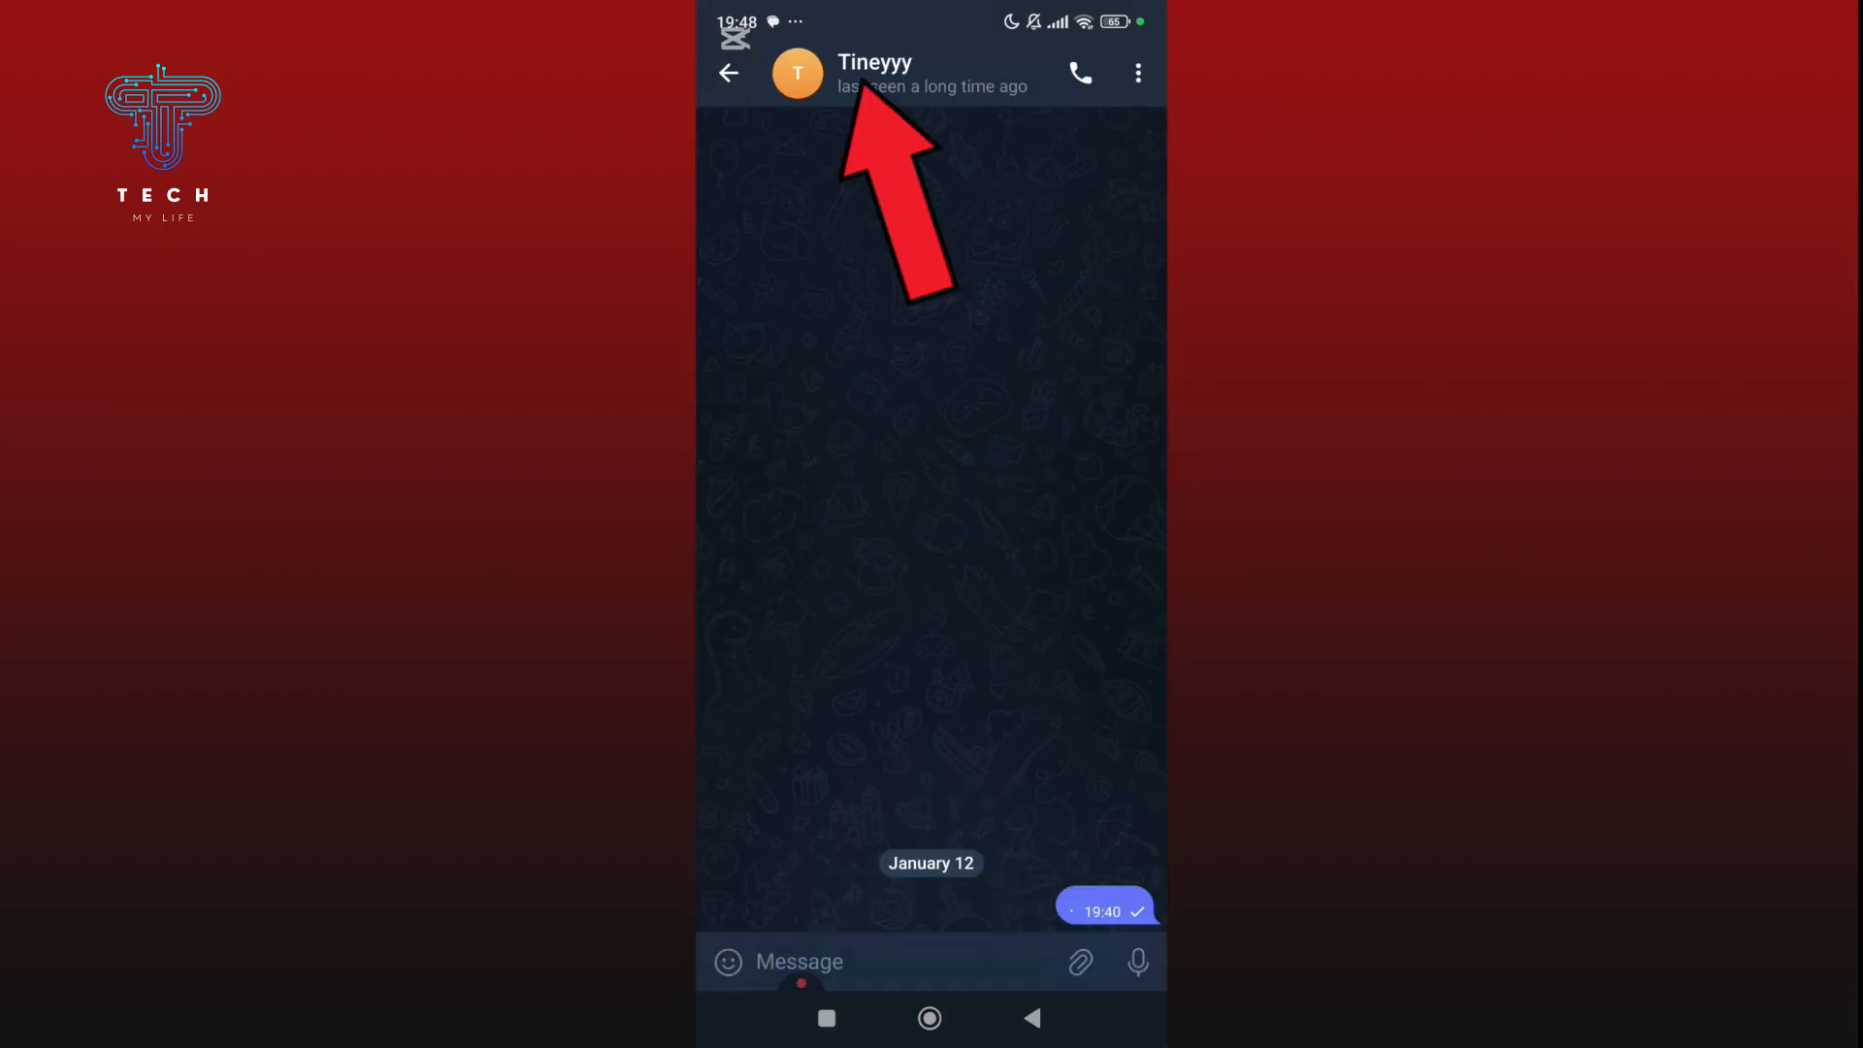
pyautogui.click(873, 74)
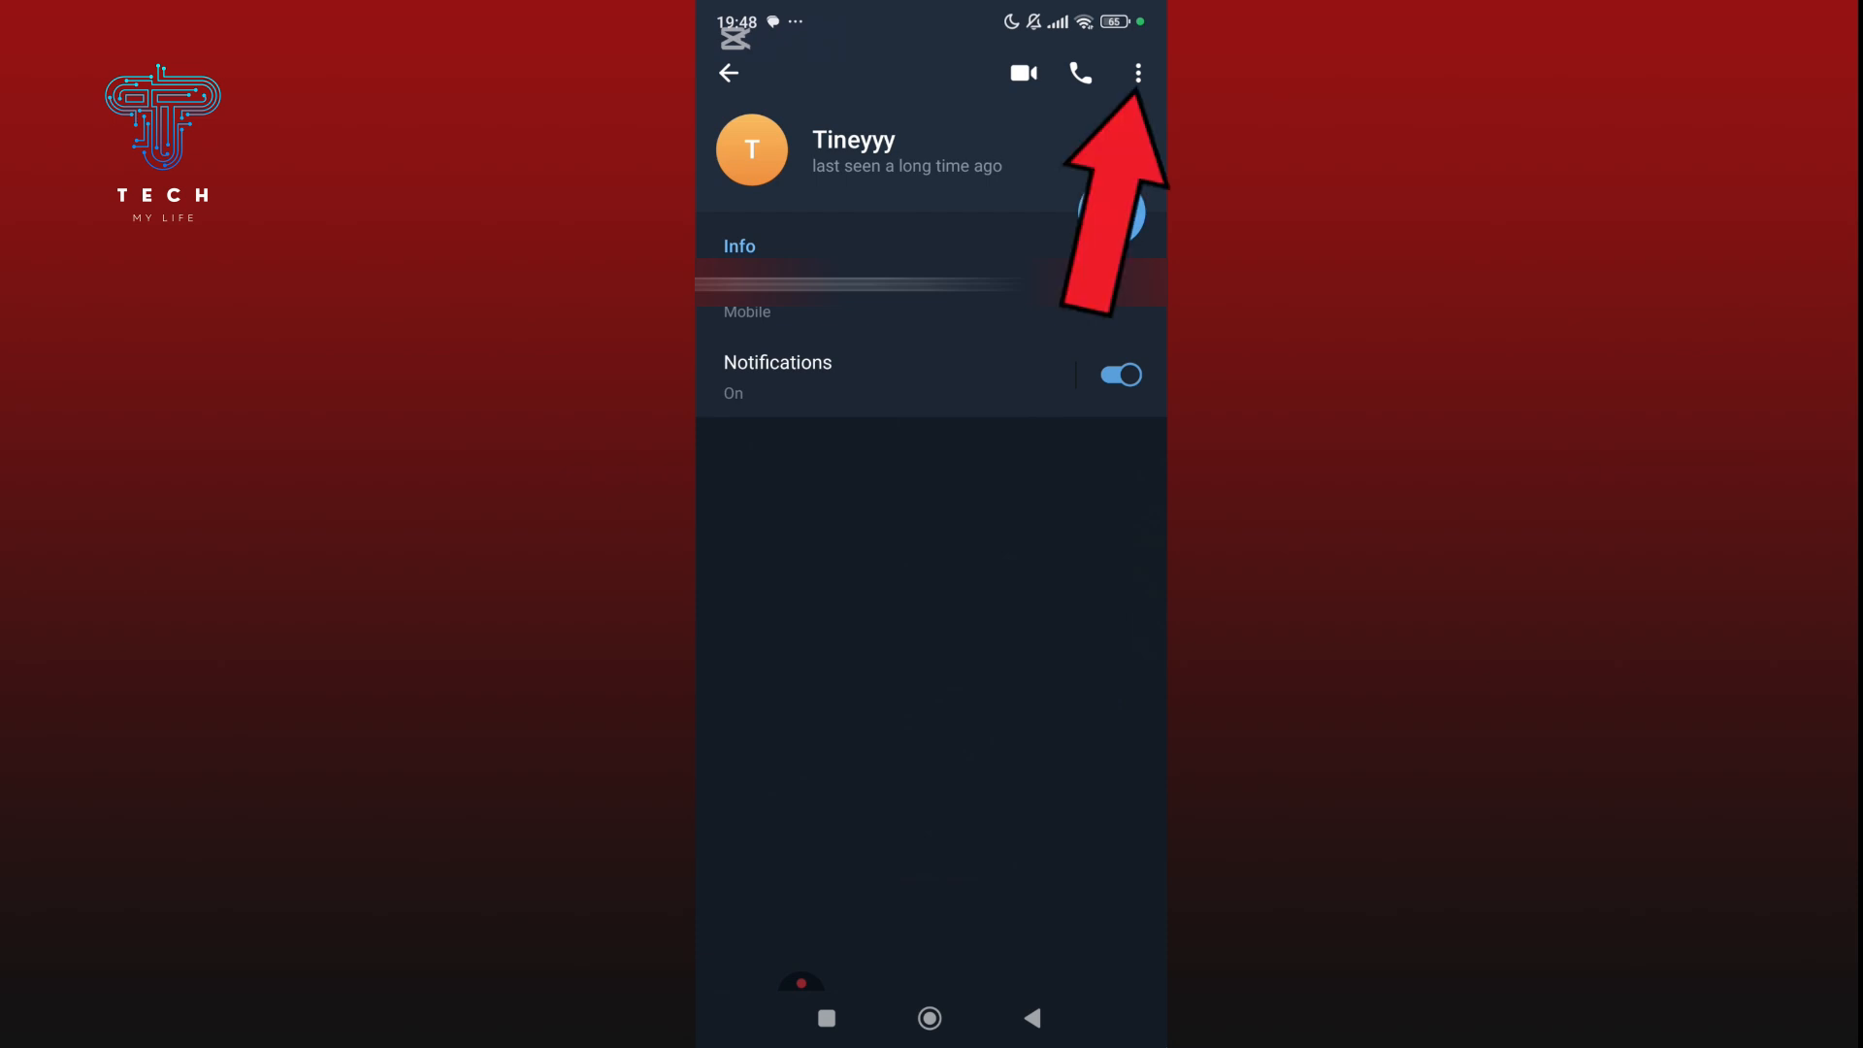
pyautogui.click(1135, 72)
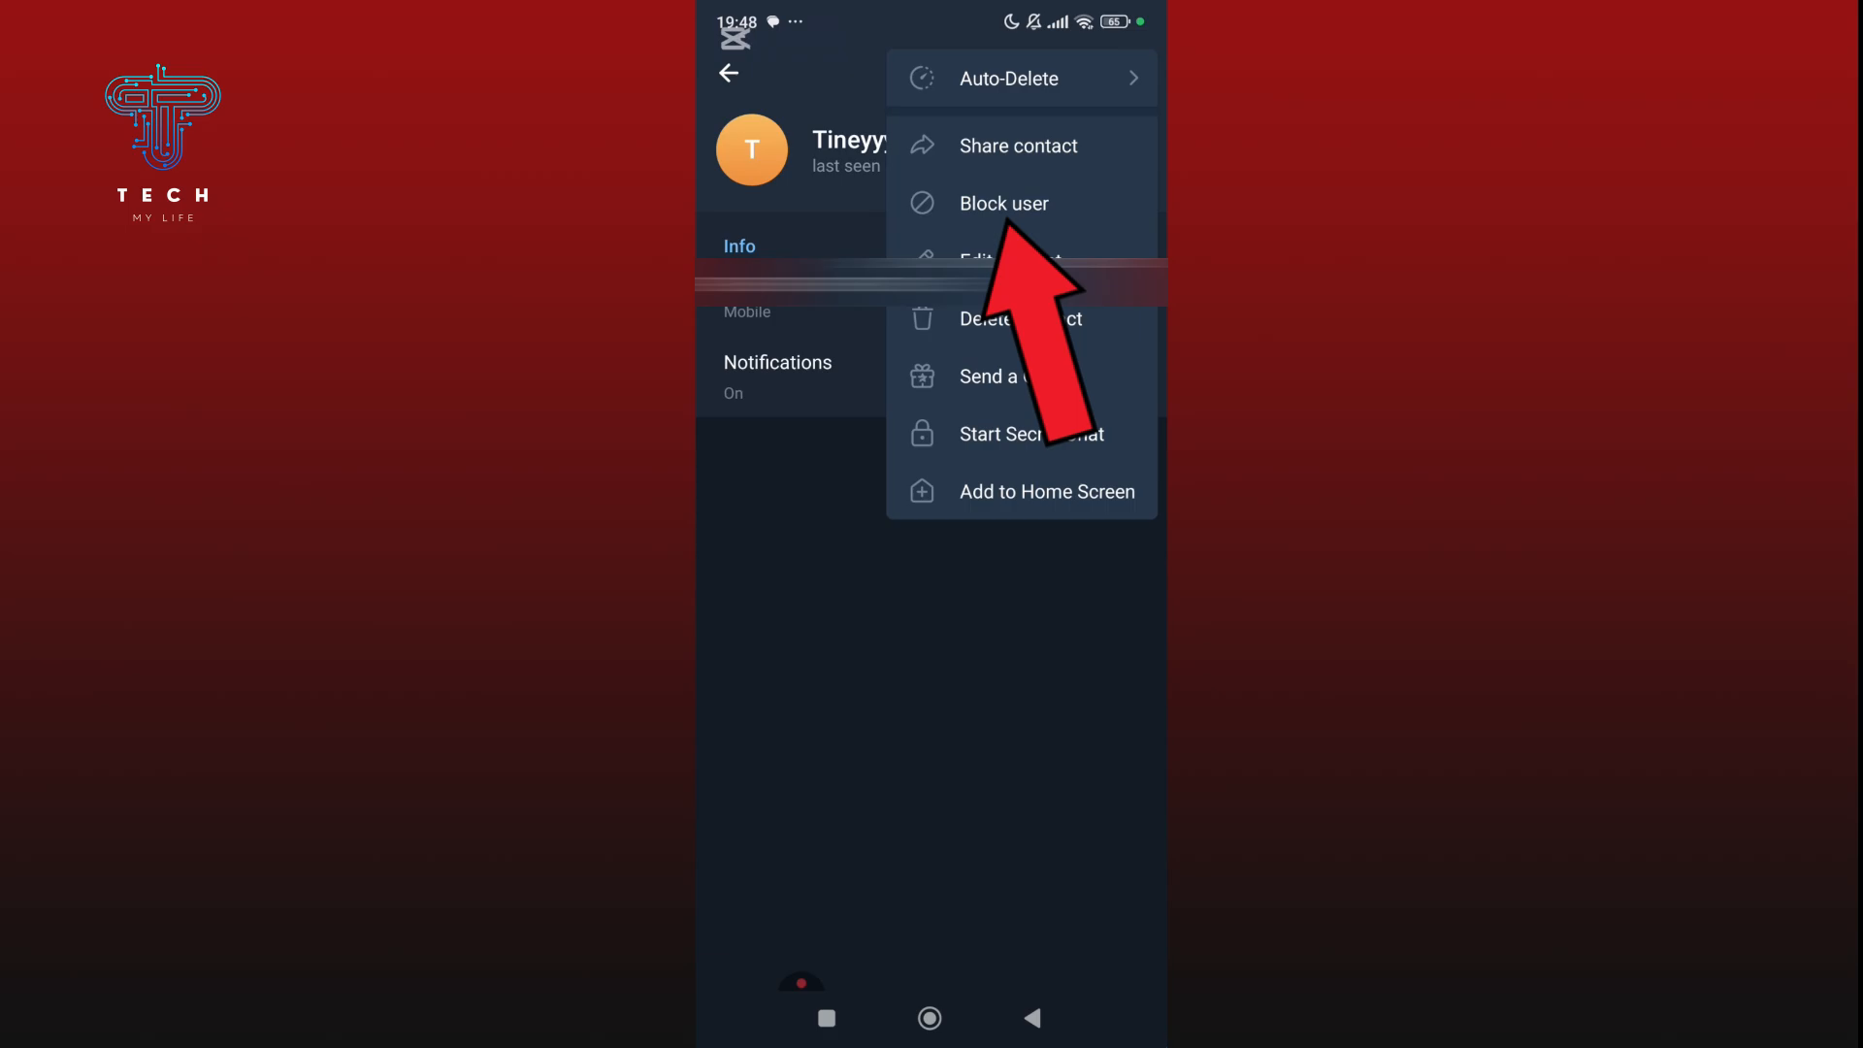
pyautogui.click(1003, 204)
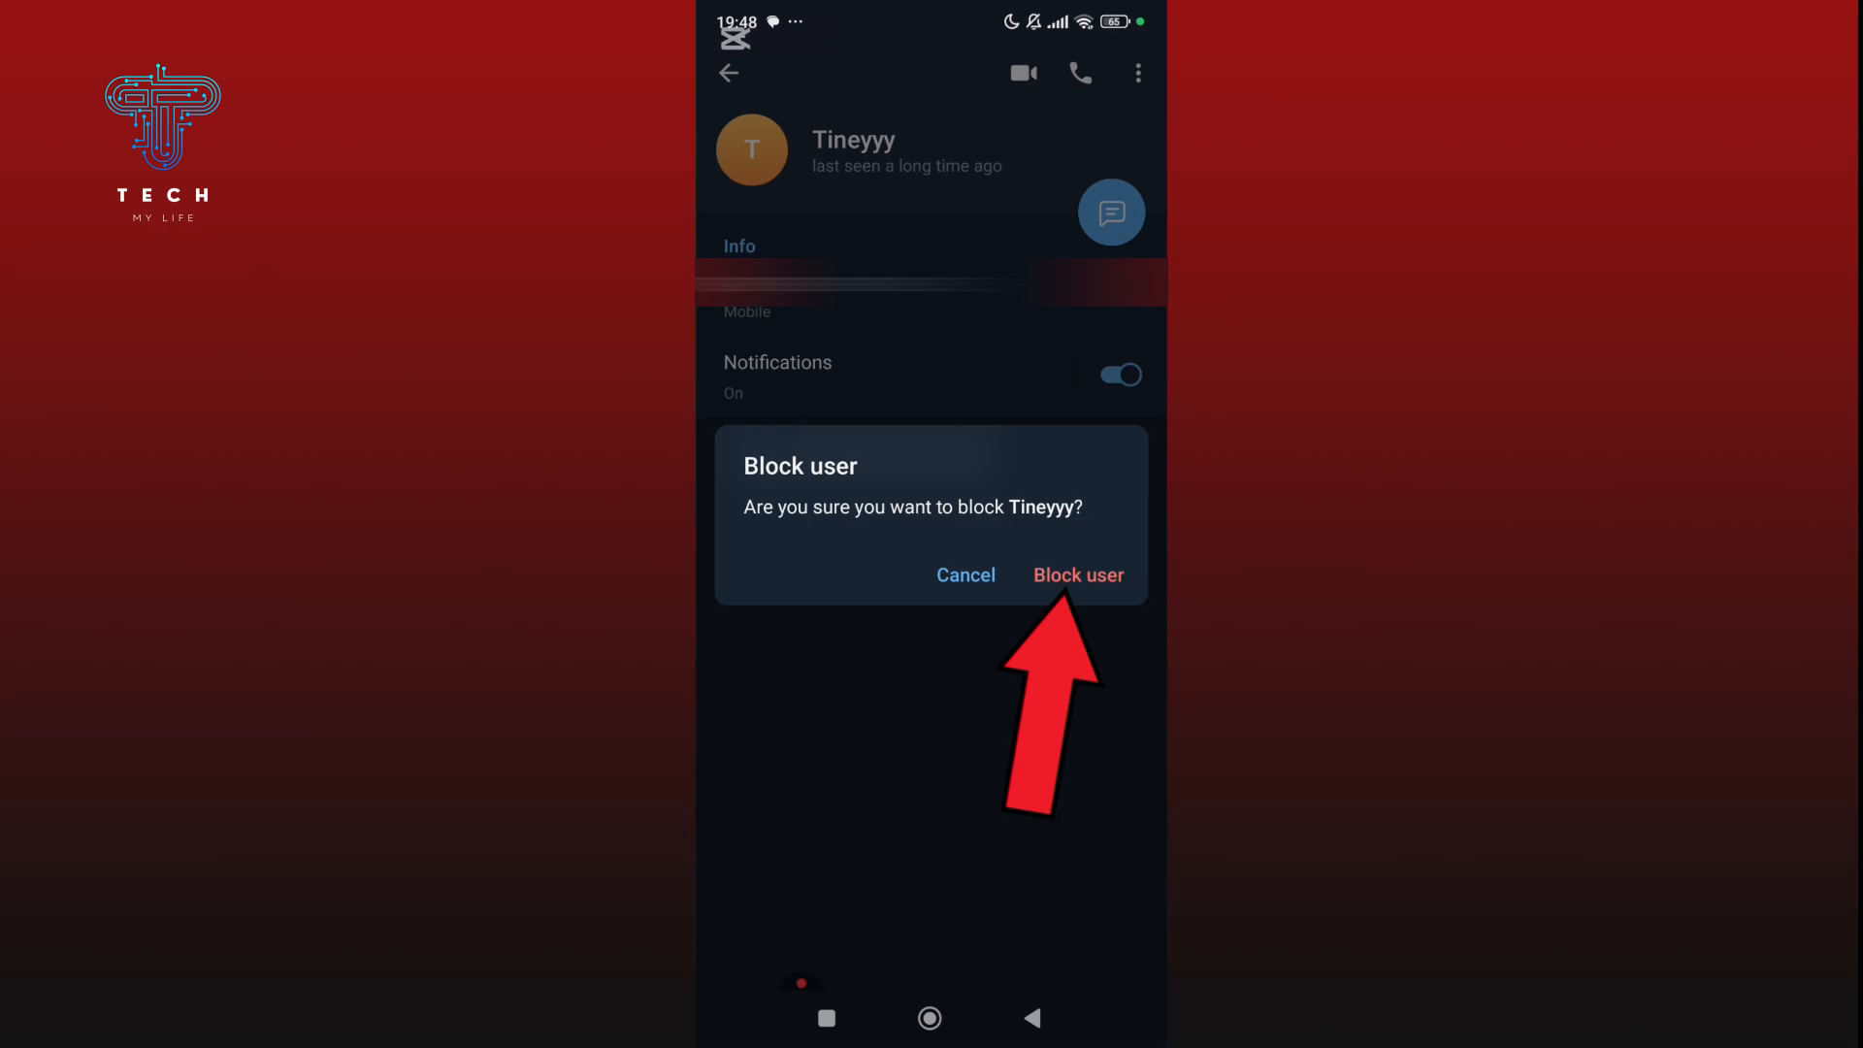
pyautogui.click(1079, 575)
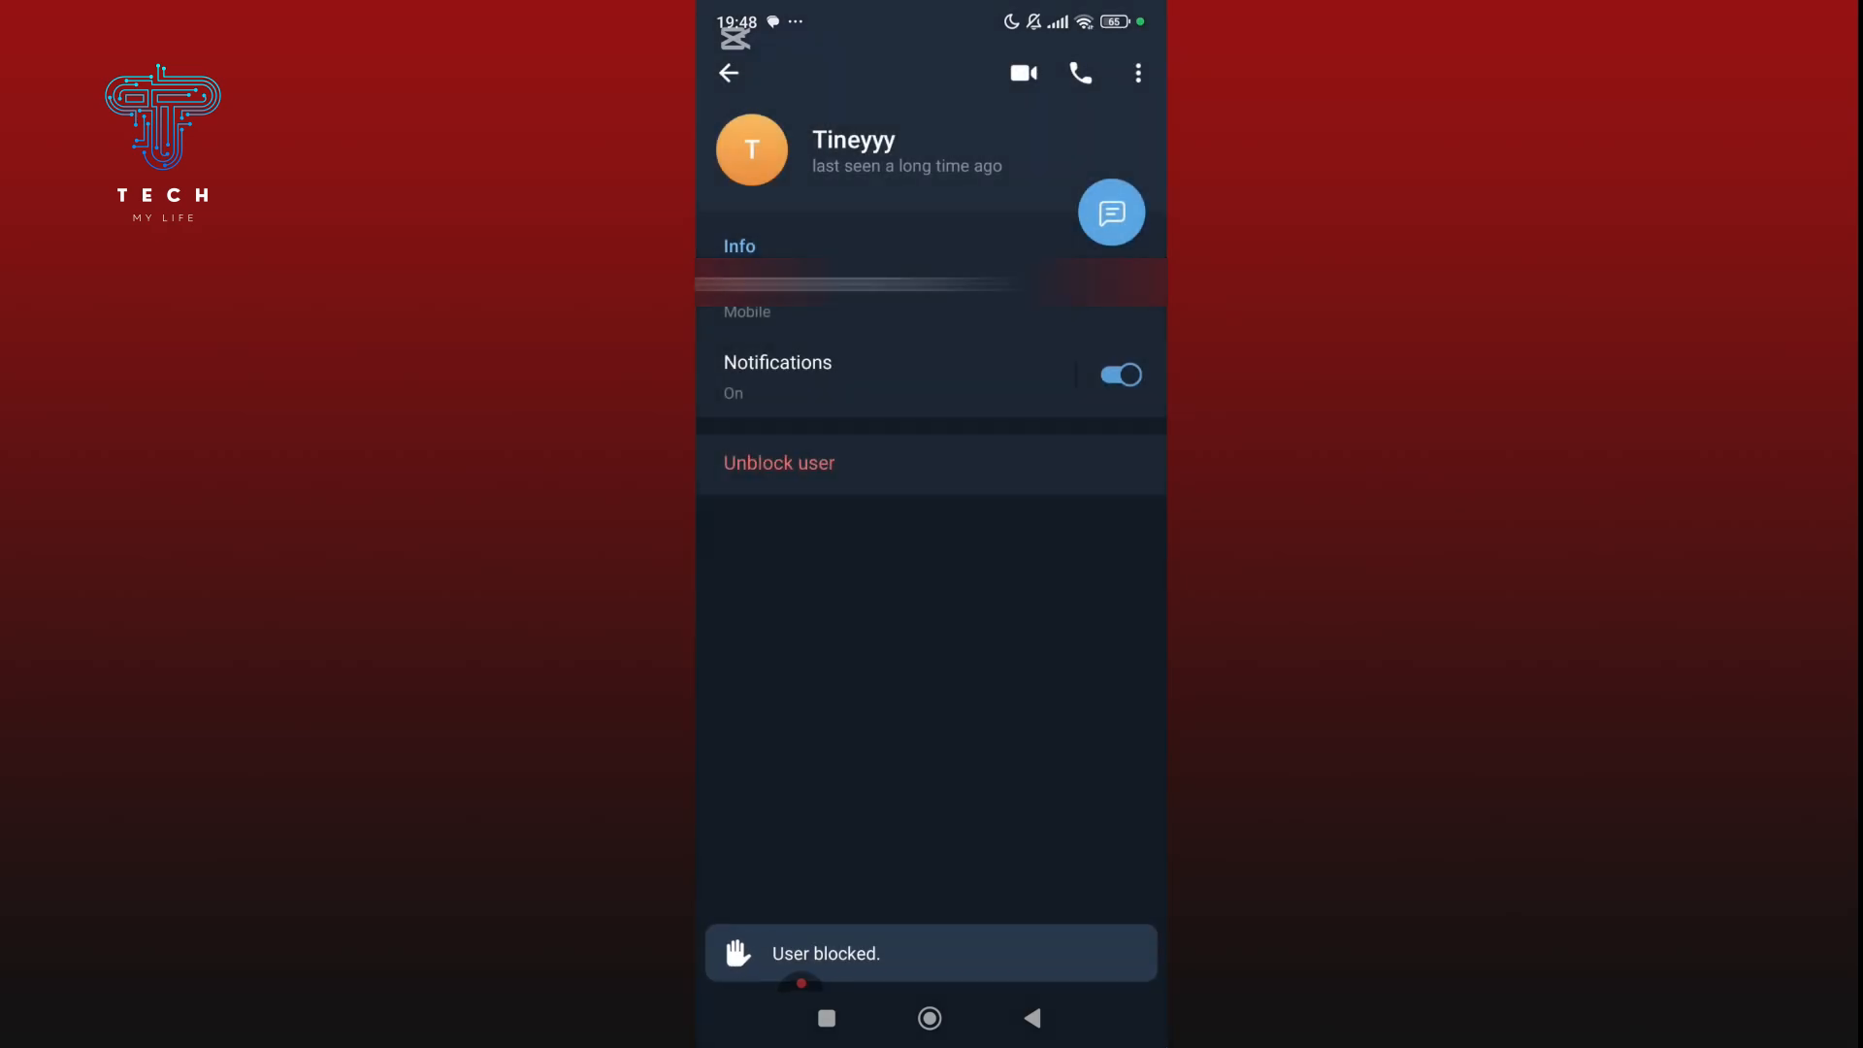
pyautogui.click(929, 1019)
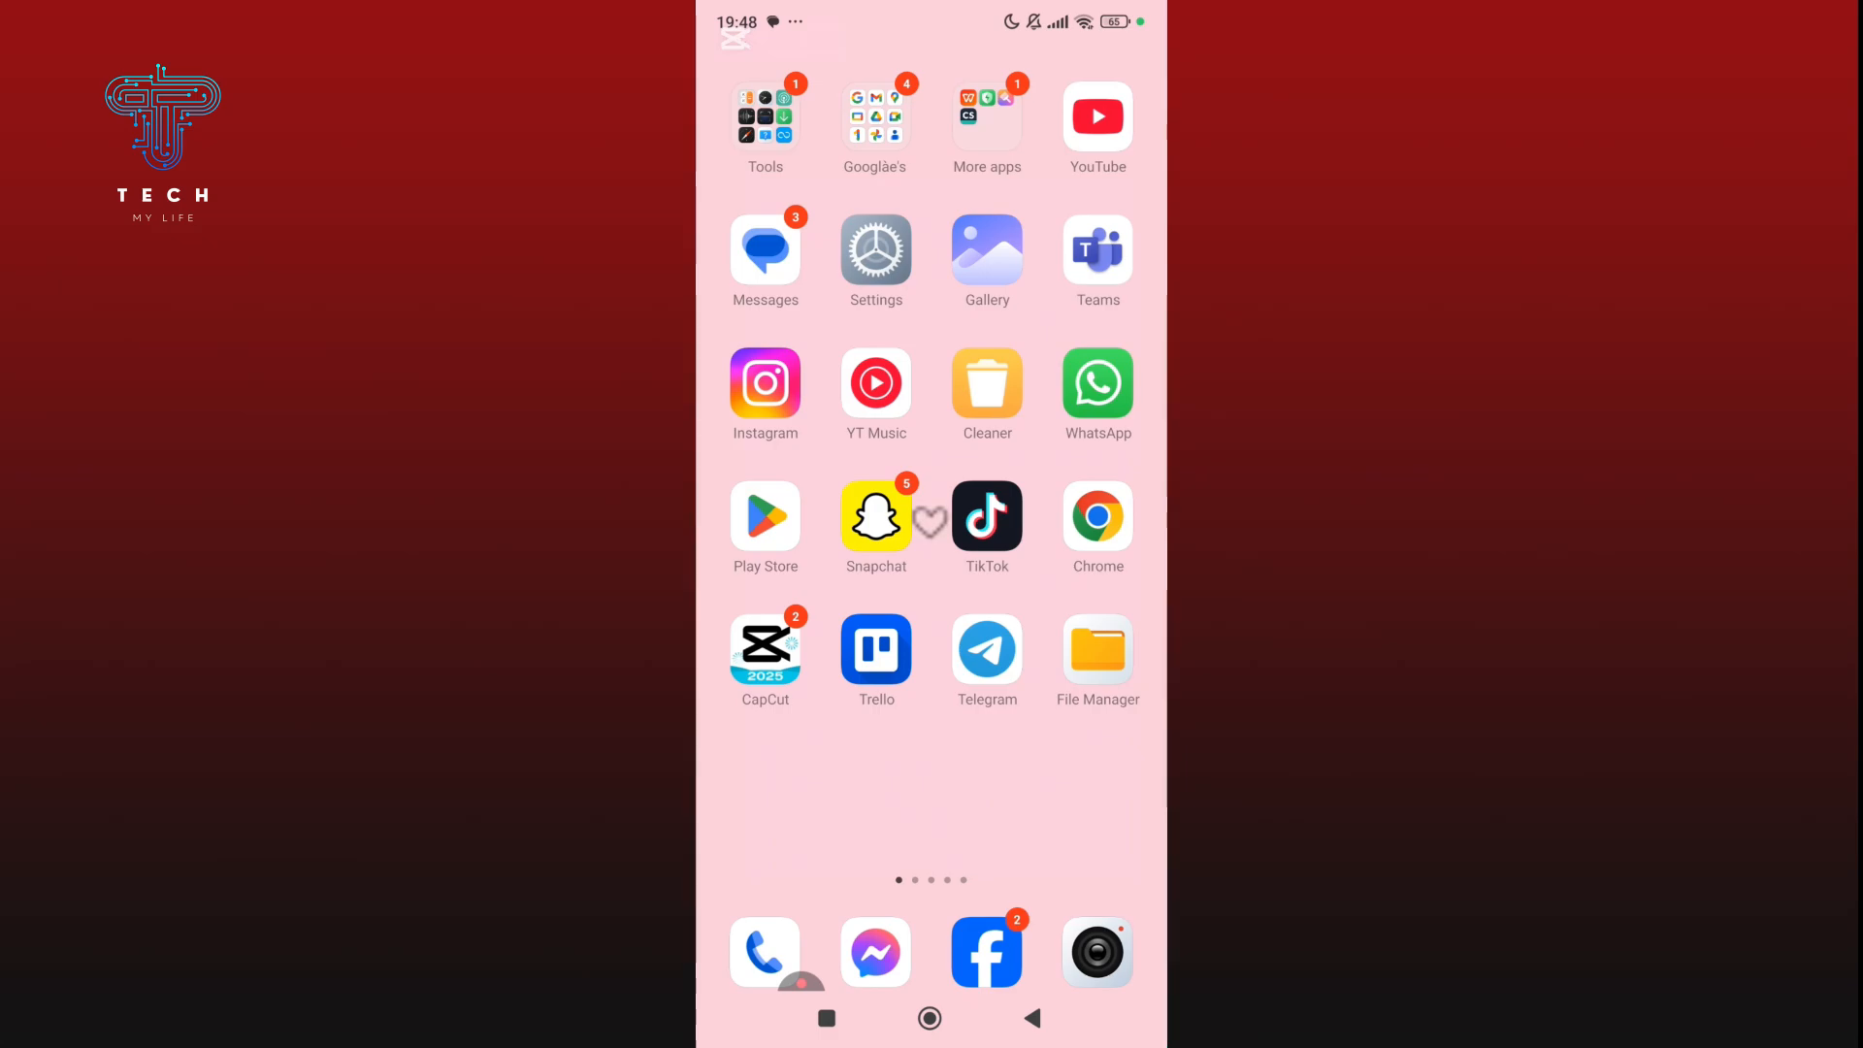